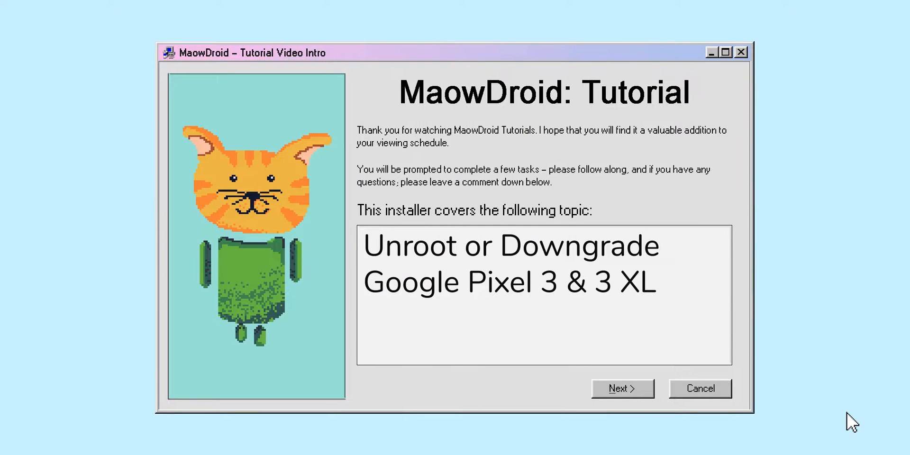
{"action": "mouse_move", "coordinate": [643, 395]}
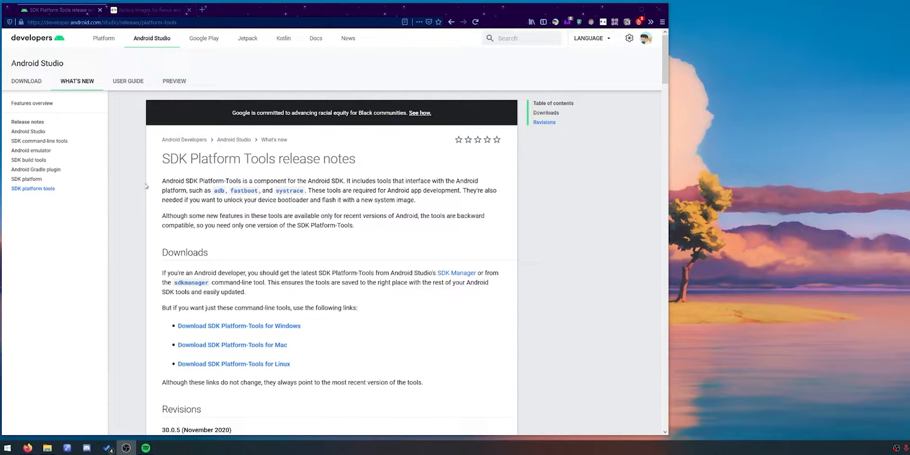
Agree to the terms for SDK Platform-Tools for Windows so the download can start.
{"action": "left_click", "coordinate": [239, 326]}
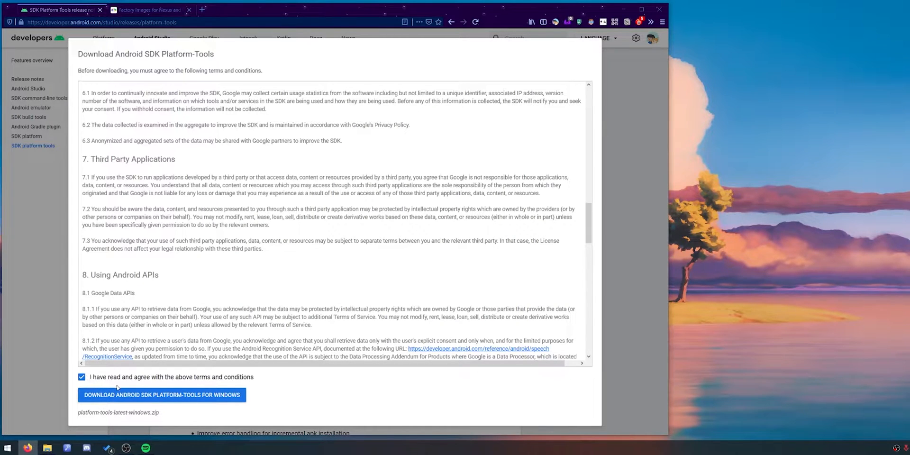
{"action": "mouse_move", "coordinate": [127, 395]}
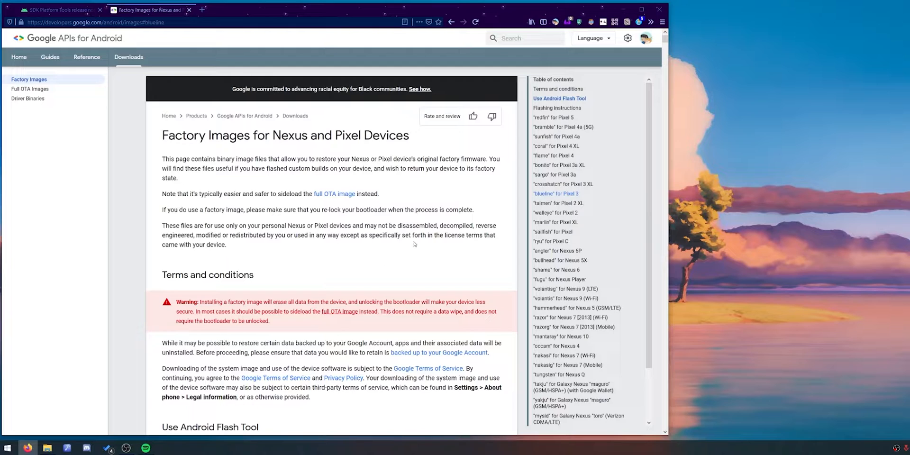
{"action": "mouse_move", "coordinate": [550, 194]}
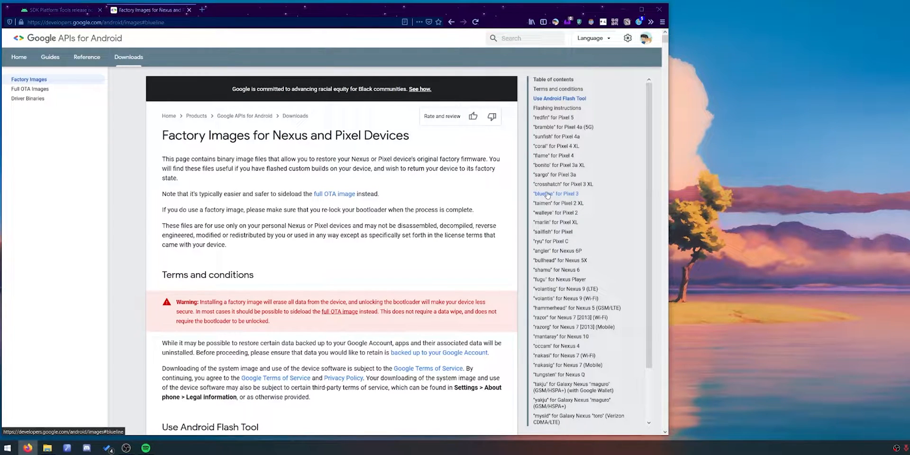
Jump to the 'blueline' Pixel 3 section and scroll through its factory image versions.
{"action": "left_click", "coordinate": [556, 194]}
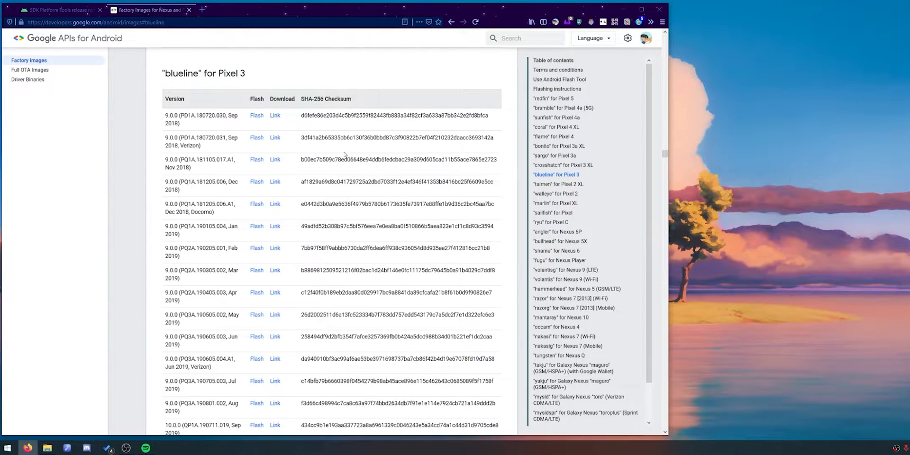
{"action": "scroll", "scroll_direction": "down", "scroll_amount": 3}
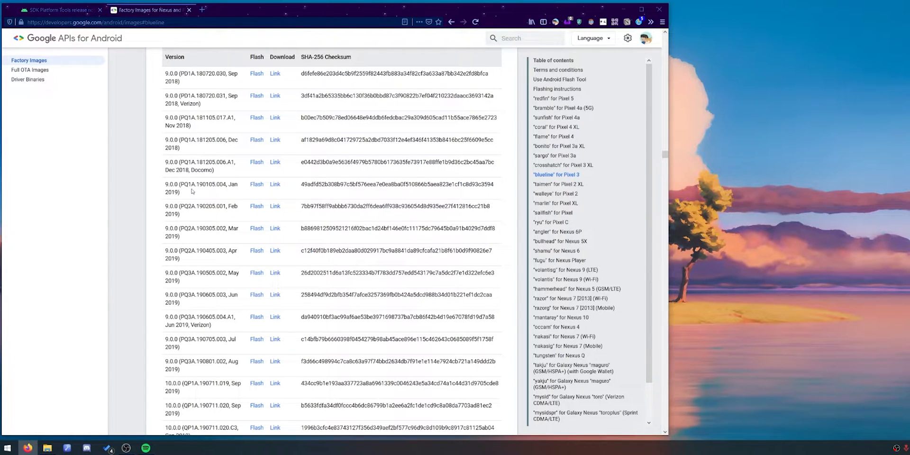
{"action": "scroll", "scroll_direction": "down", "scroll_amount": 3}
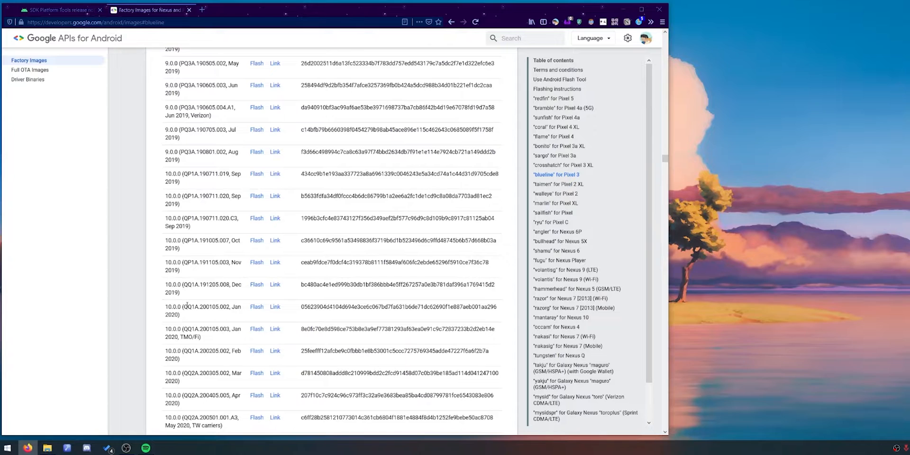
{"action": "scroll", "scroll_direction": "down", "scroll_amount": 3}
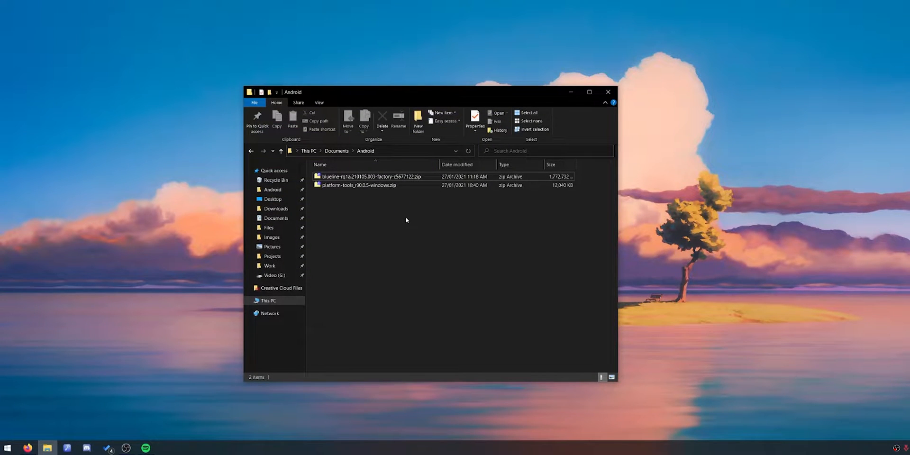
{"action": "mouse_move", "coordinate": [410, 220]}
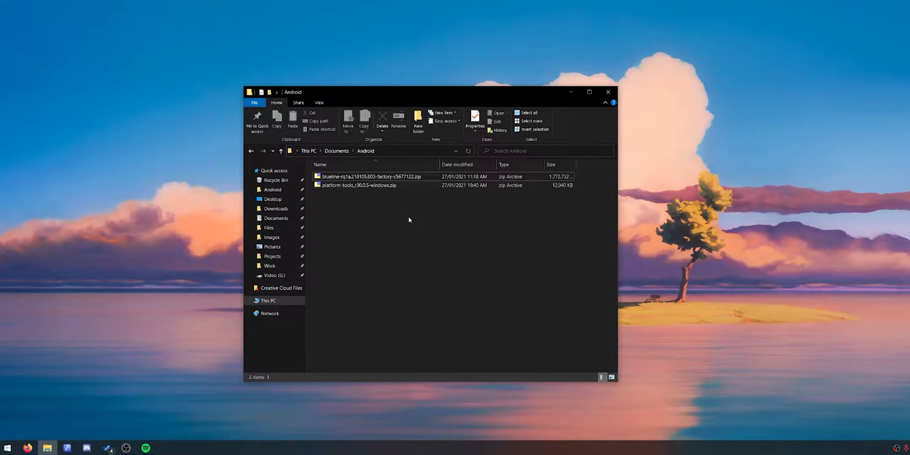
Extract platform-tools_r30.0.5-windows.zip, then open the blueline factory image zip in 7-Zip.
{"action": "double_click", "coordinate": [359, 185]}
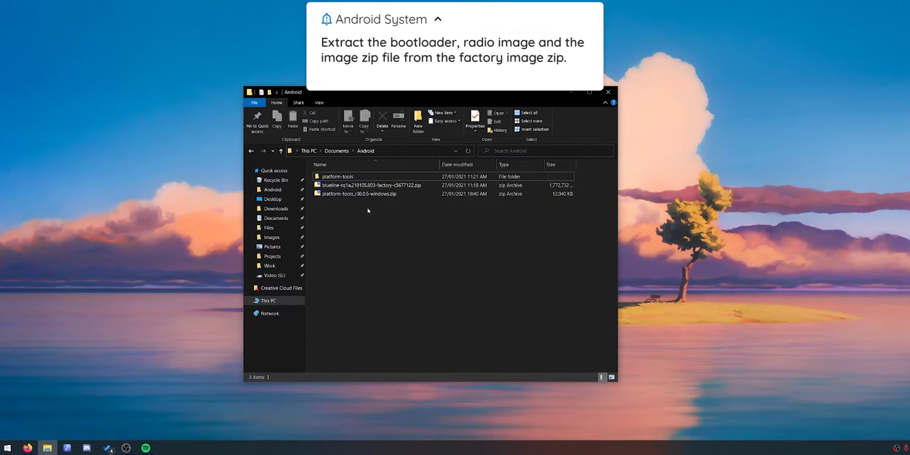
{"action": "double_click", "coordinate": [356, 185]}
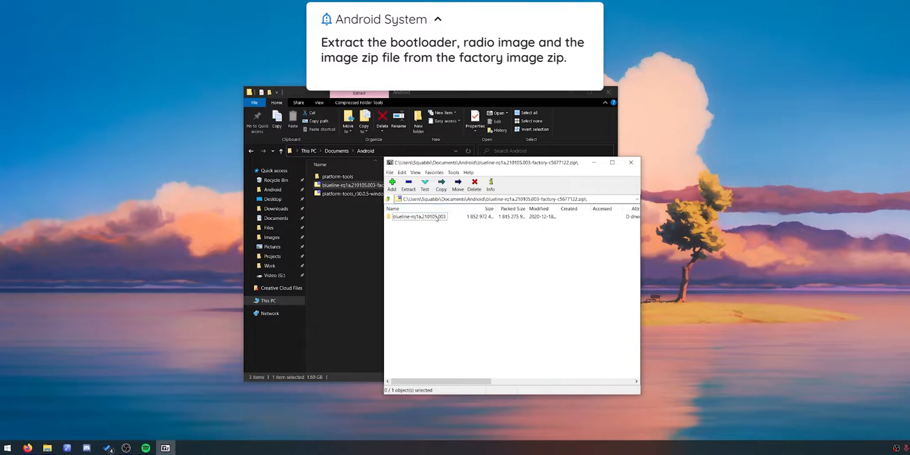
Open the blueline folder and drag the bootloader image, radio image and image zip into Android.
{"action": "double_click", "coordinate": [416, 216]}
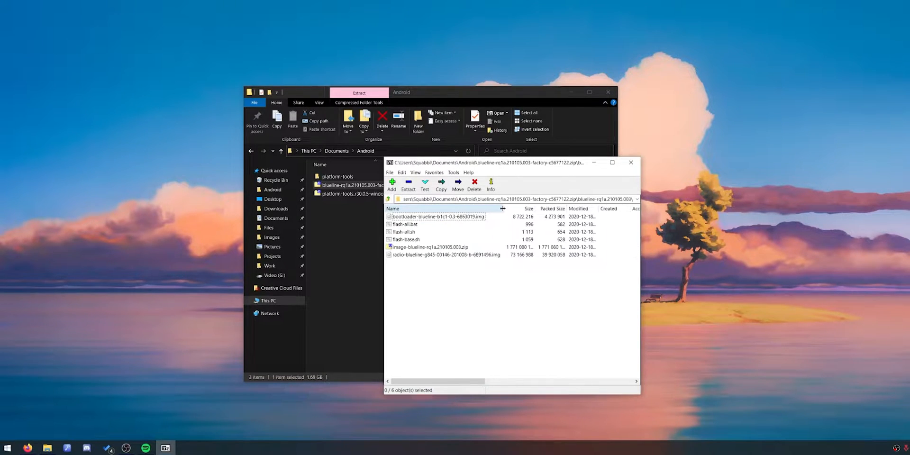
{"action": "left_click", "coordinate": [438, 217]}
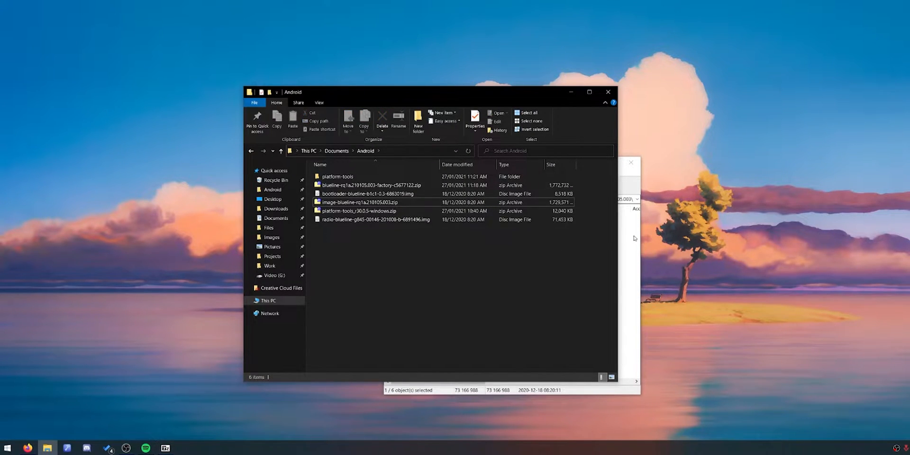
{"action": "double_click", "coordinate": [379, 185]}
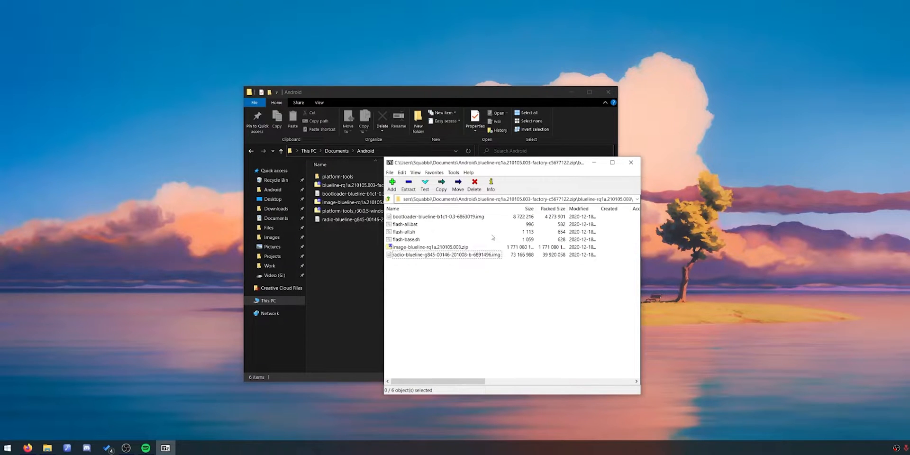
{"action": "left_click", "coordinate": [631, 163]}
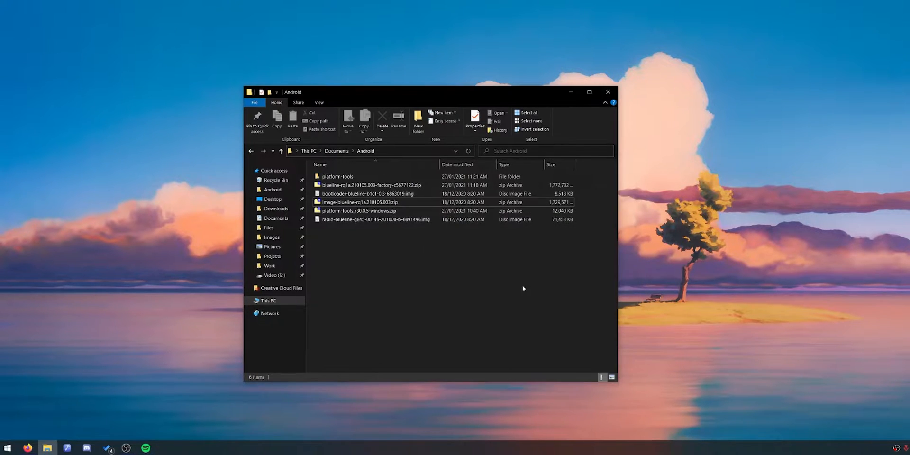
{"action": "mouse_move", "coordinate": [518, 289]}
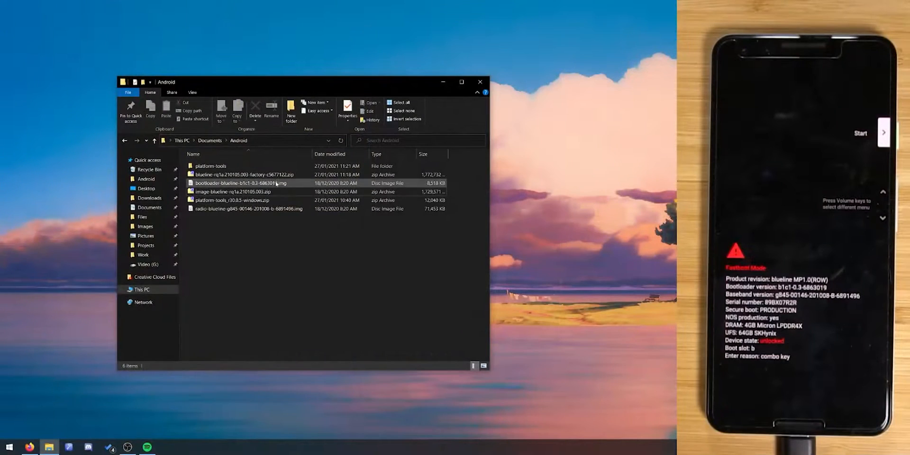
Open the platform-tools folder with adb and fastboot, and start a command prompt there.
{"action": "double_click", "coordinate": [211, 166]}
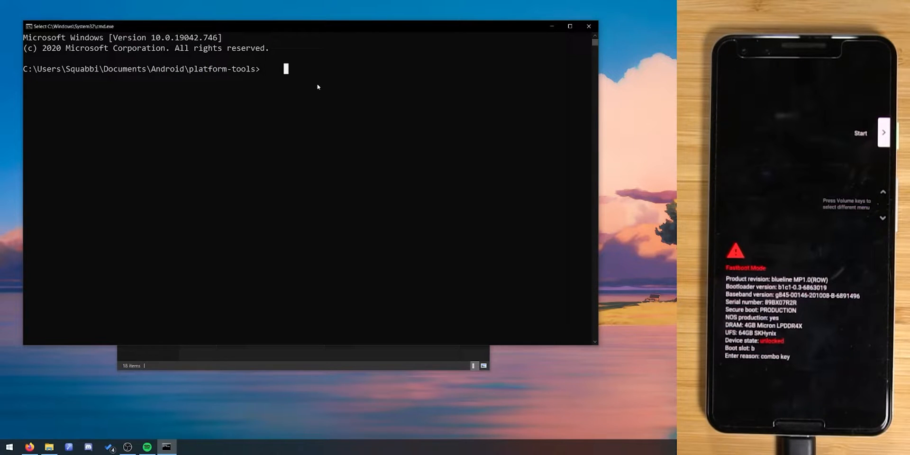
{"action": "type", "text": "adb"}
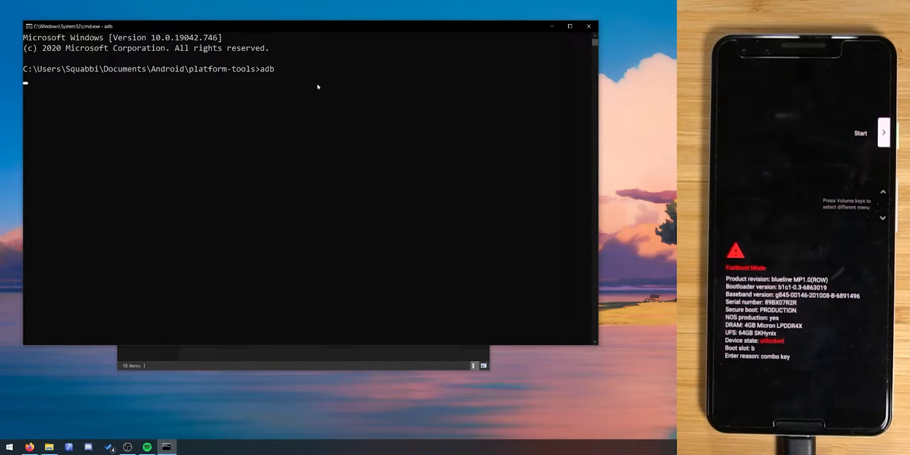
{"action": "type", "text": "fastboot"}
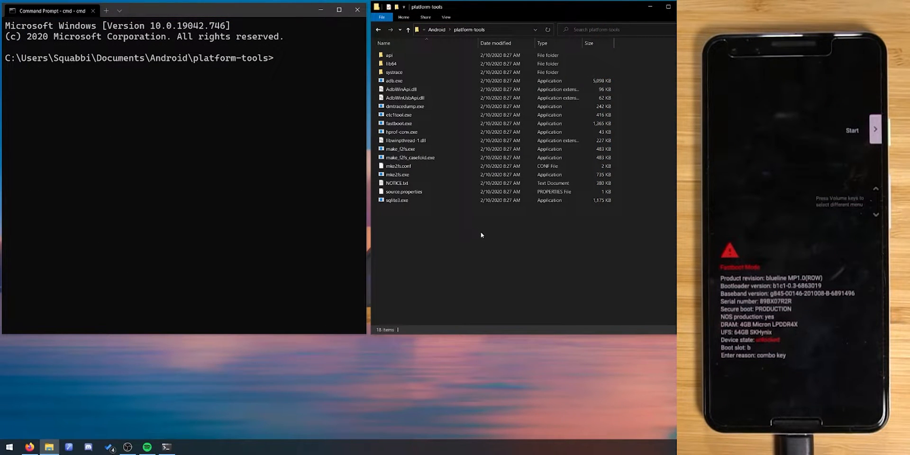
{"action": "mouse_move", "coordinate": [526, 275]}
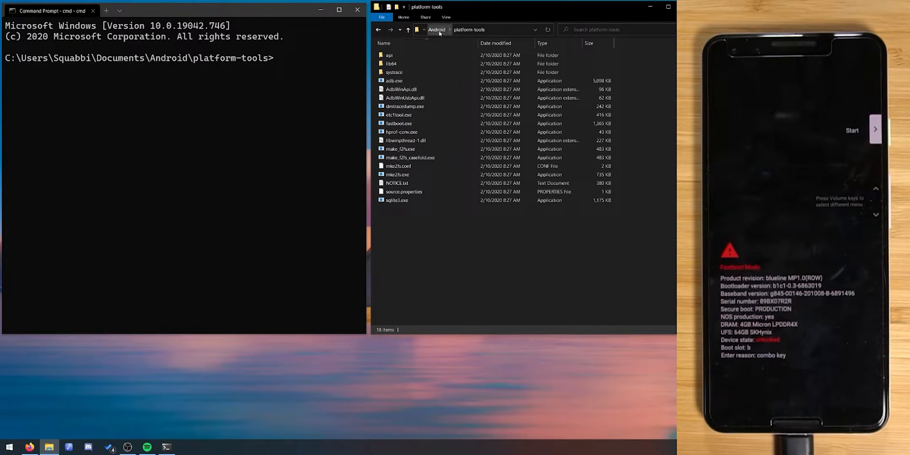
Return to the Android folder and run 'fastboot devices' to confirm the Pixel's serial number.
{"action": "left_click", "coordinate": [437, 29]}
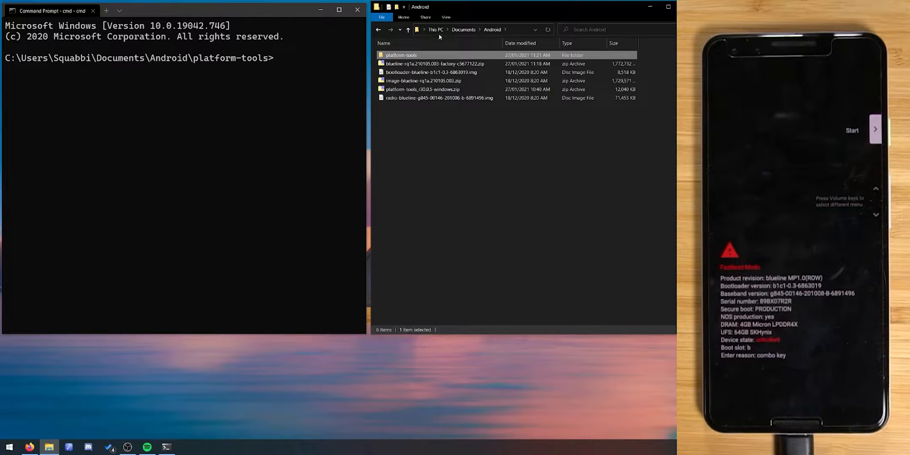
{"action": "left_click", "coordinate": [430, 128]}
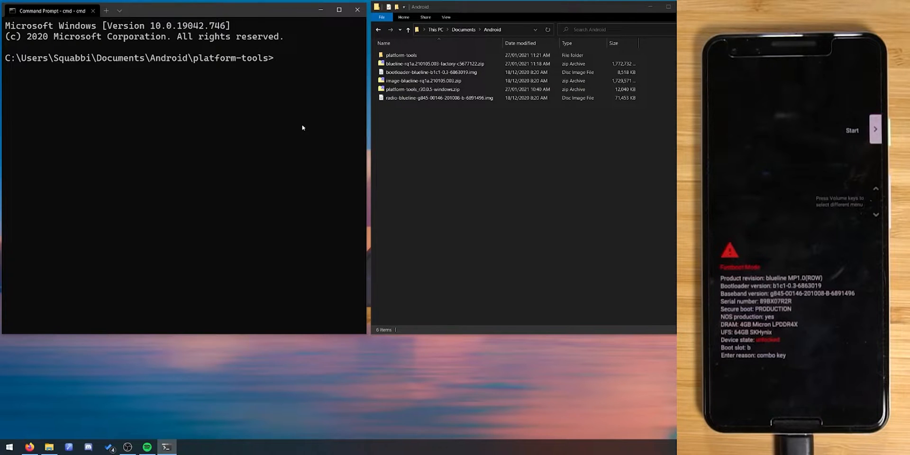
{"action": "type", "text": "f"}
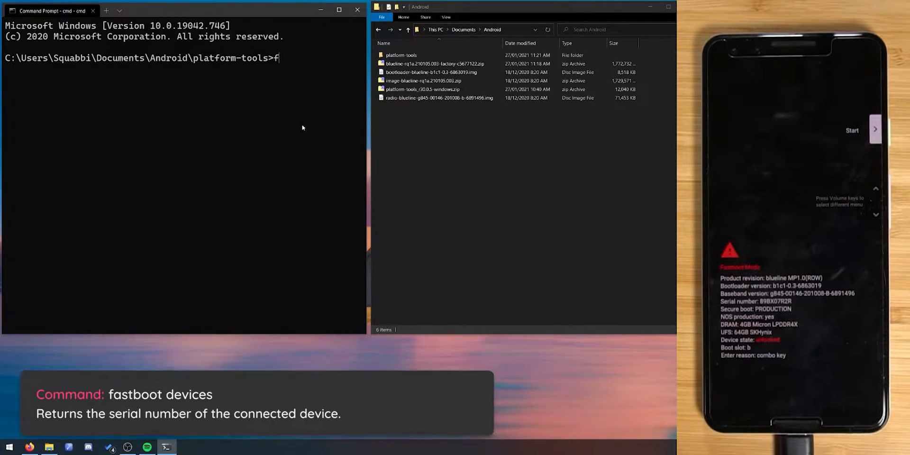
{"action": "type", "text": "astboot devices"}
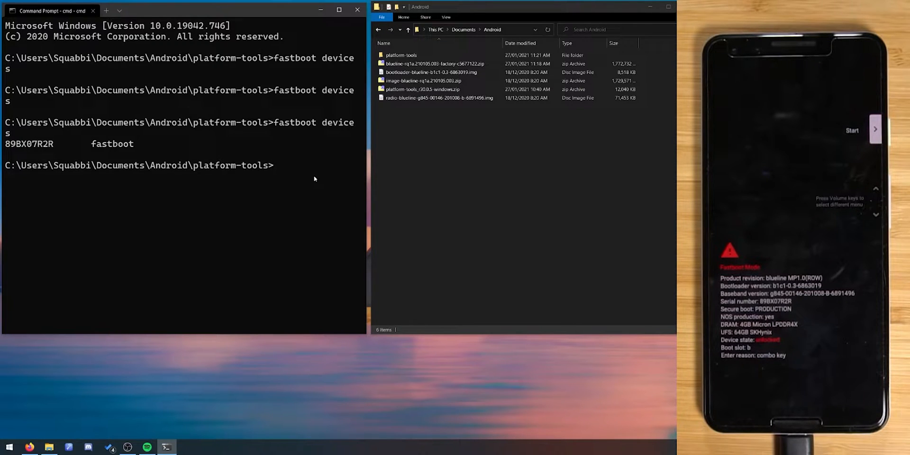
Run 'fastboot --slot=all flash bootloader' with the bootloader image path to flash both slots.
{"action": "type", "text": "ff"}
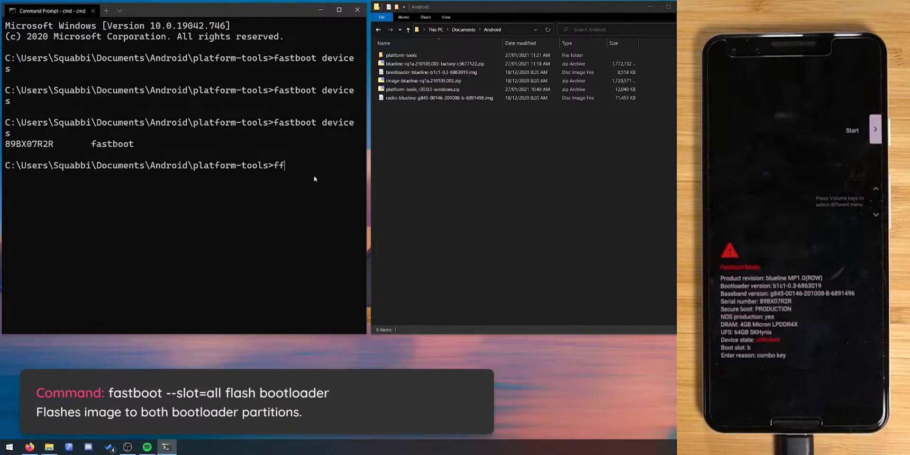
{"action": "type", "text": "fastboot --slot=all"}
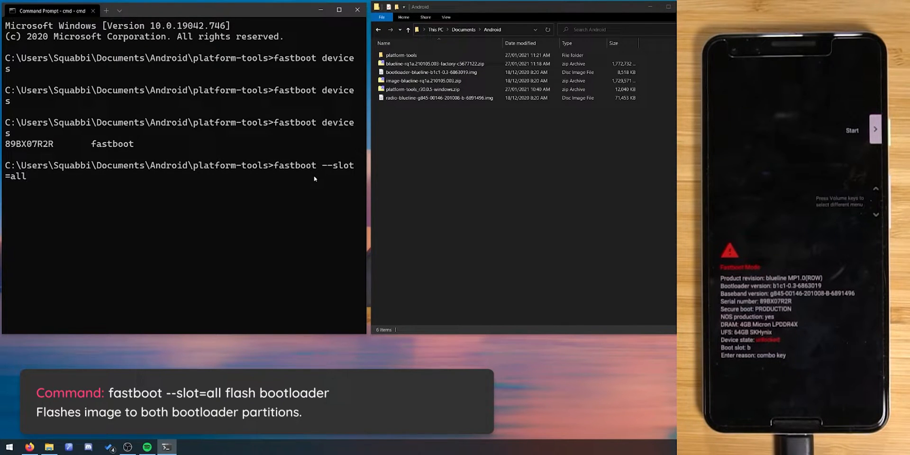
{"action": "type", "text": "flash bootloade"}
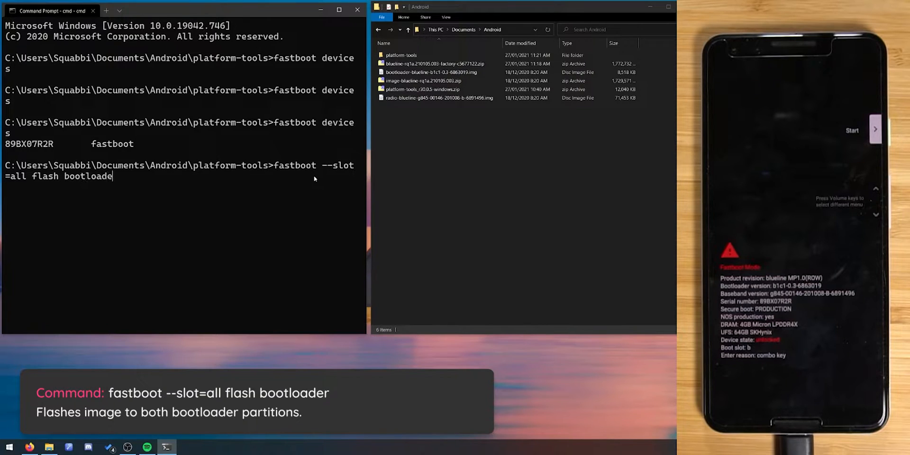
{"action": "left_click", "coordinate": [427, 72]}
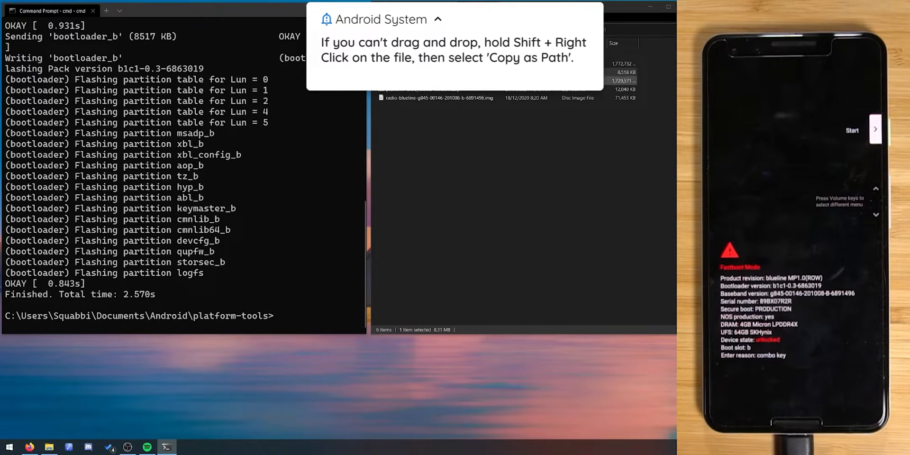
Copy and paste the bootloader-blueline-b1c1-0.3-6863019.img path, then run 'fastboot reboot bootloader'.
{"action": "right_click", "coordinate": [400, 72]}
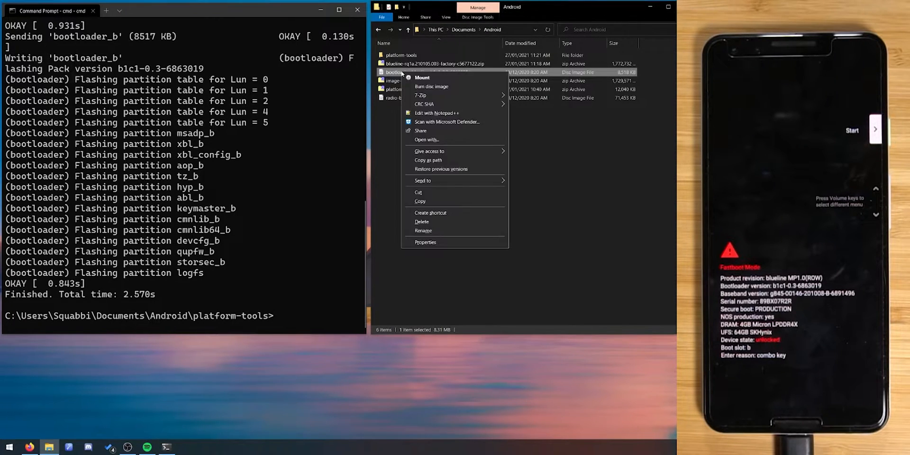
{"action": "mouse_move", "coordinate": [434, 164]}
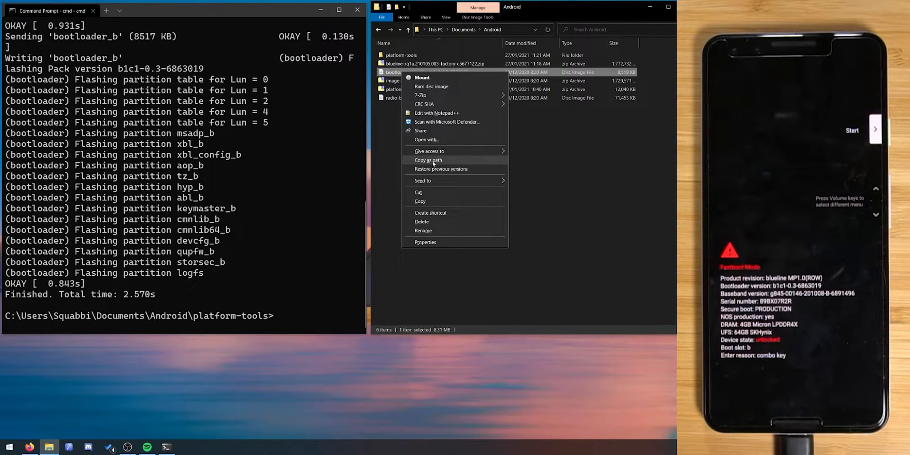
{"action": "left_click", "coordinate": [429, 160]}
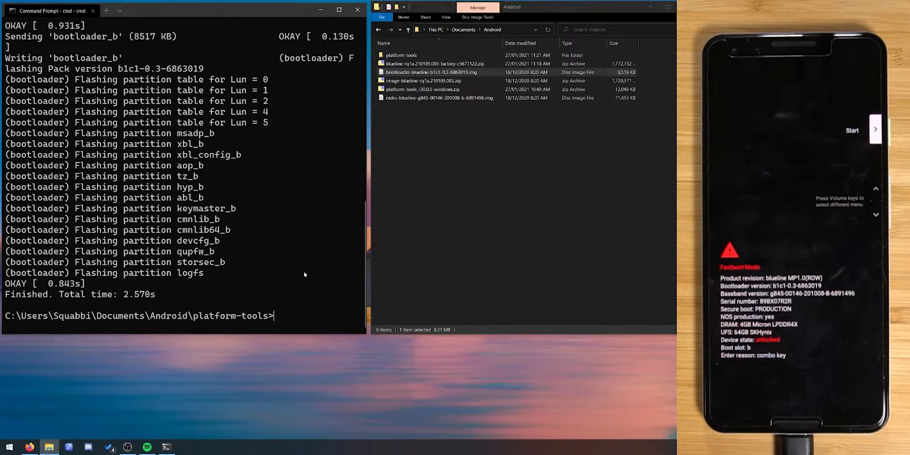
{"action": "type", "text": "\"C:\\Users\\Squabbi\\Documents\\Android\\bootloader-blueline-b1c1-0.3-6863019.img\""}
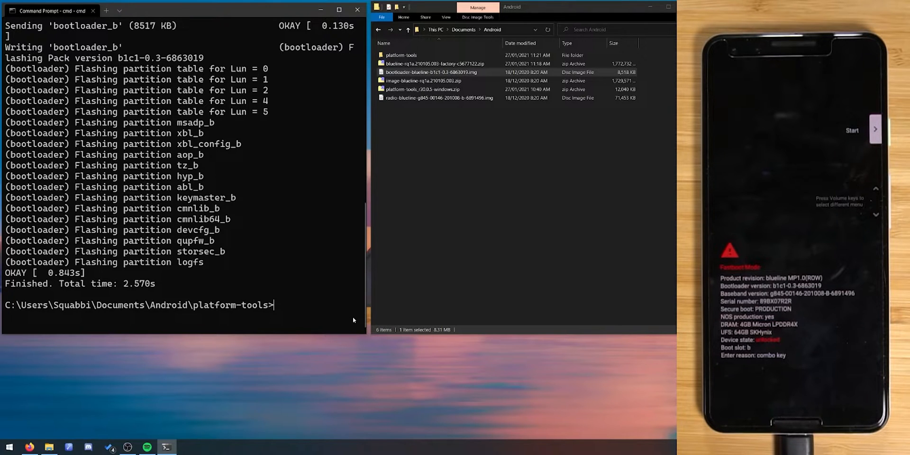
{"action": "type", "text": "fastboot reboot"}
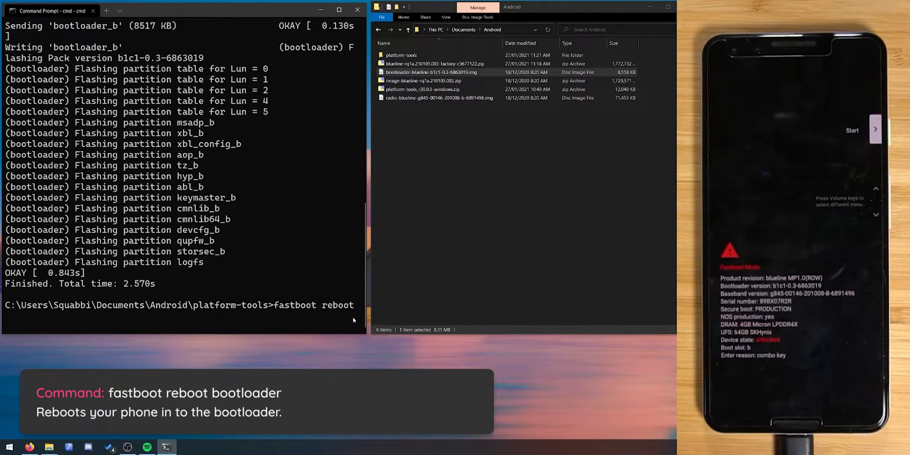
{"action": "key", "text": "Enter"}
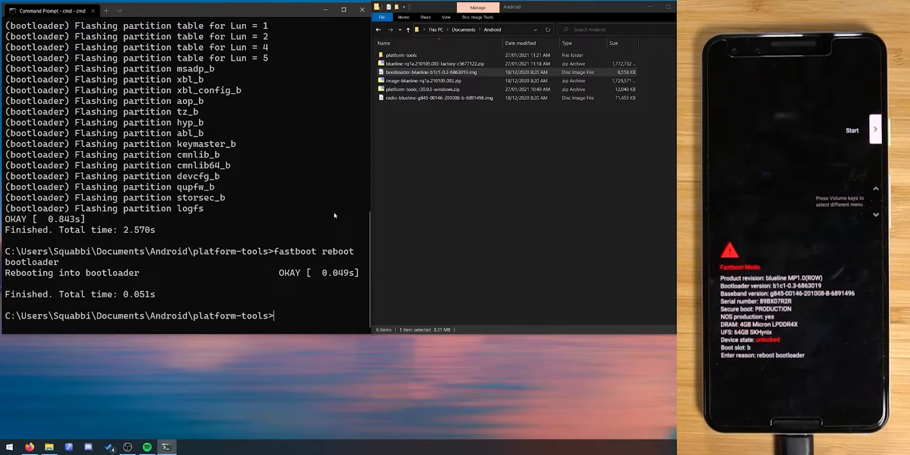
Type 'fastboot --slot=all flash radio' and copy the radio image's full path.
{"action": "type", "text": "fastboot --slot=all fl"}
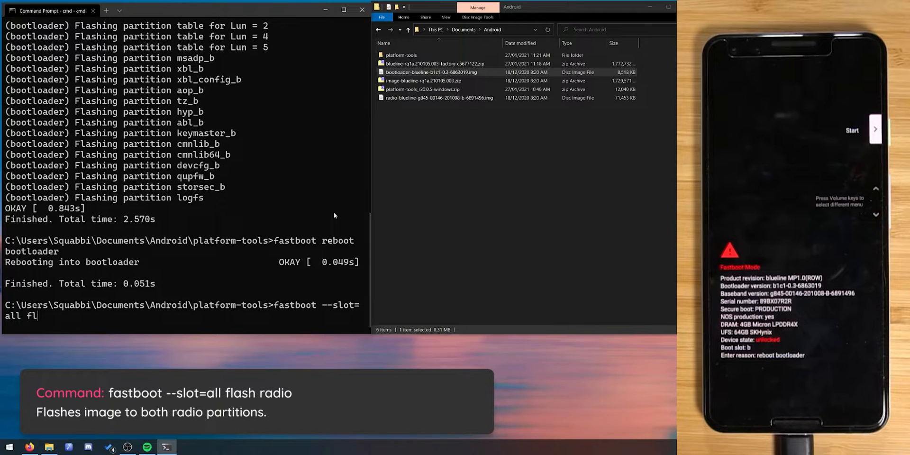
{"action": "type", "text": "ash radio"}
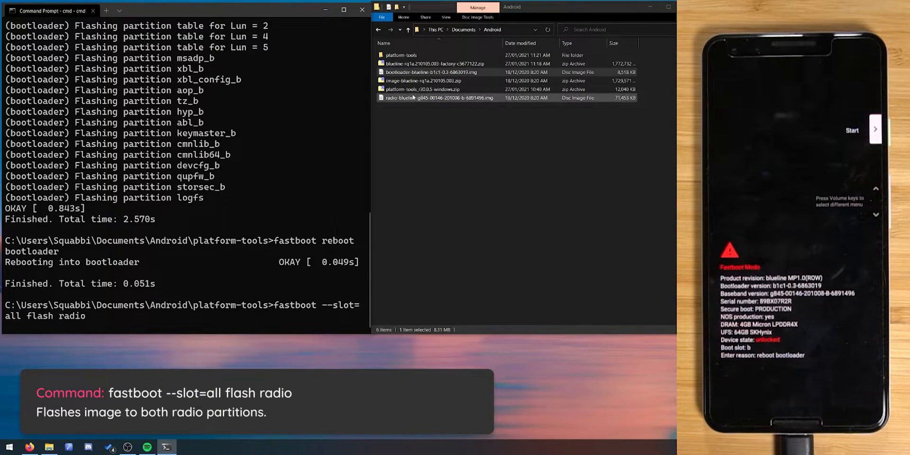
{"action": "right_click", "coordinate": [415, 98]}
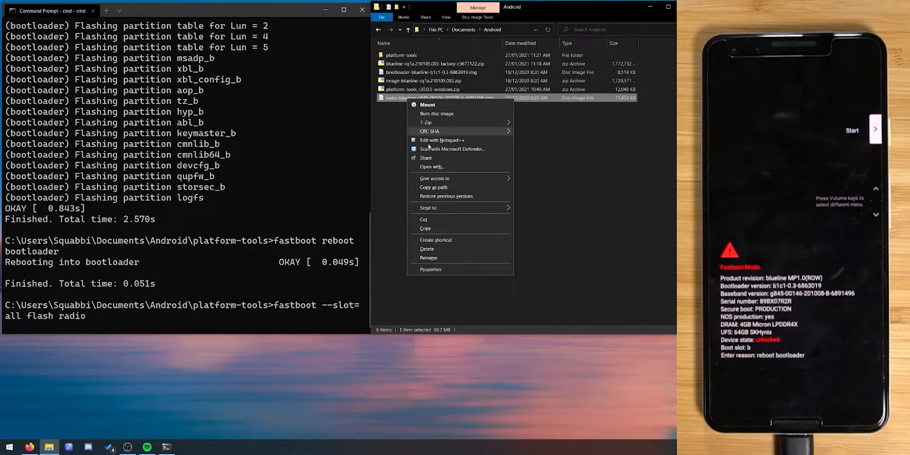
{"action": "left_click", "coordinate": [279, 289]}
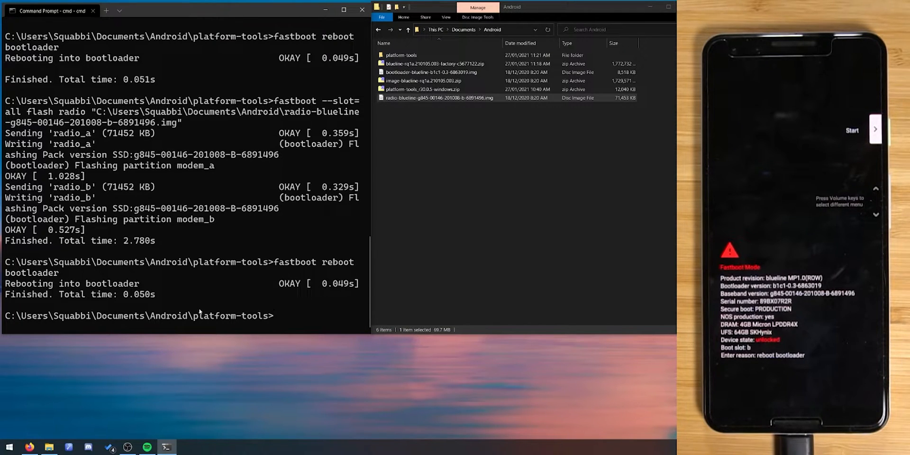
Select the image-blueline zip and type 'fastboot --slot=b --skip-reboot update' with its path.
{"action": "left_click", "coordinate": [426, 72]}
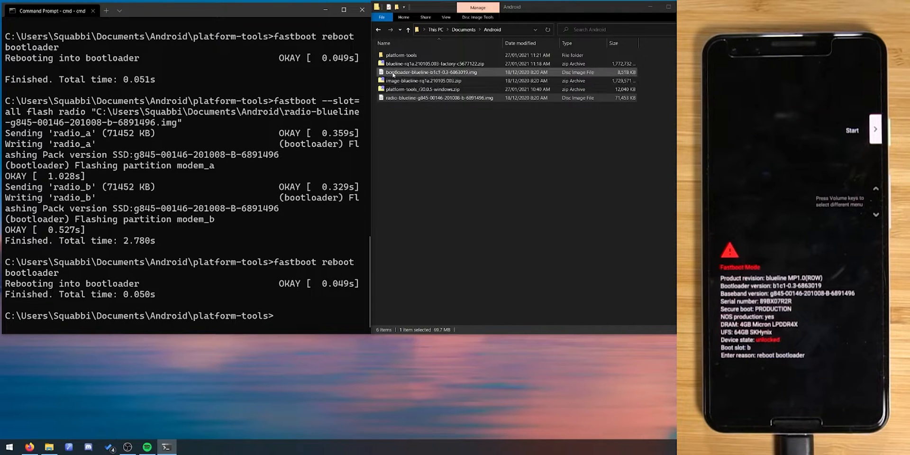
{"action": "left_click", "coordinate": [424, 80]}
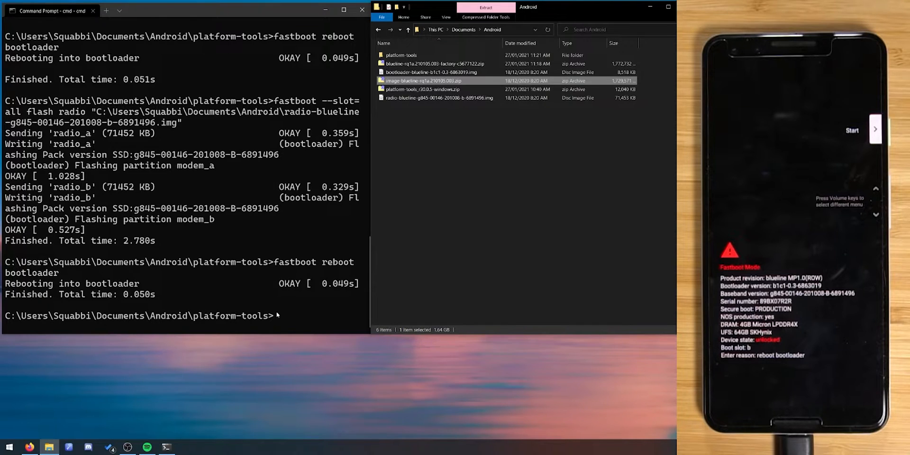
{"action": "type", "text": "fastboot --slot=b"}
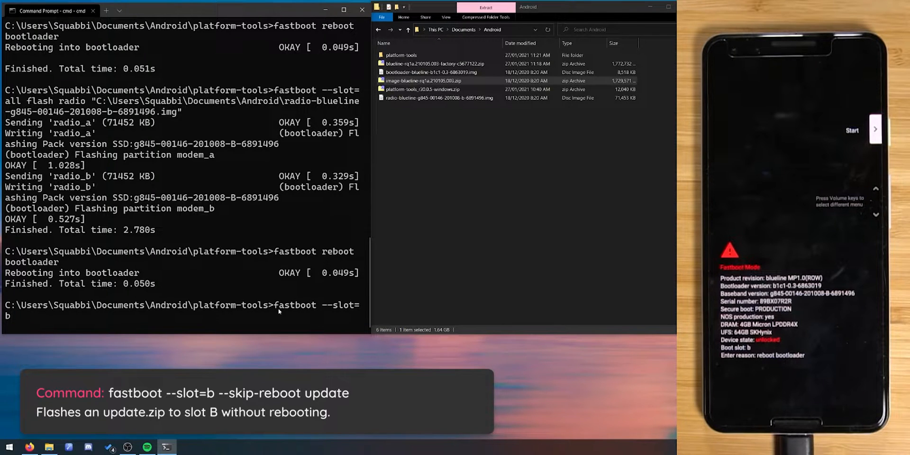
{"action": "type", "text": "--skip-reboot update"}
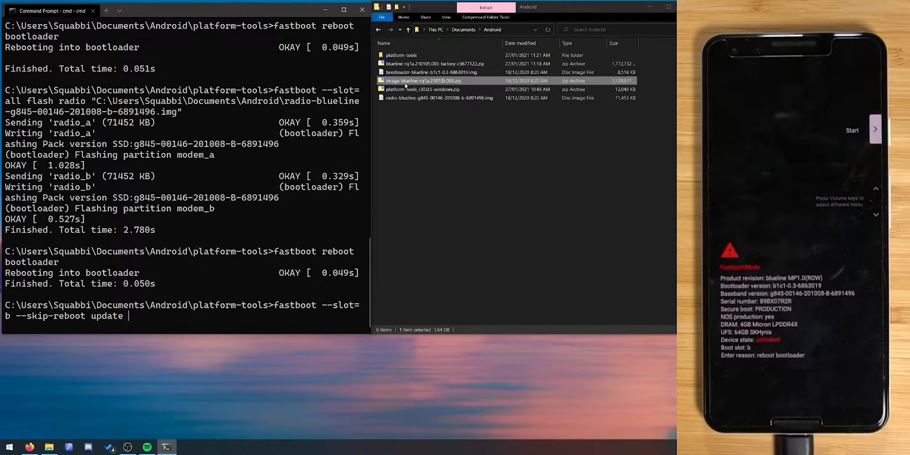
{"action": "right_click", "coordinate": [424, 80]}
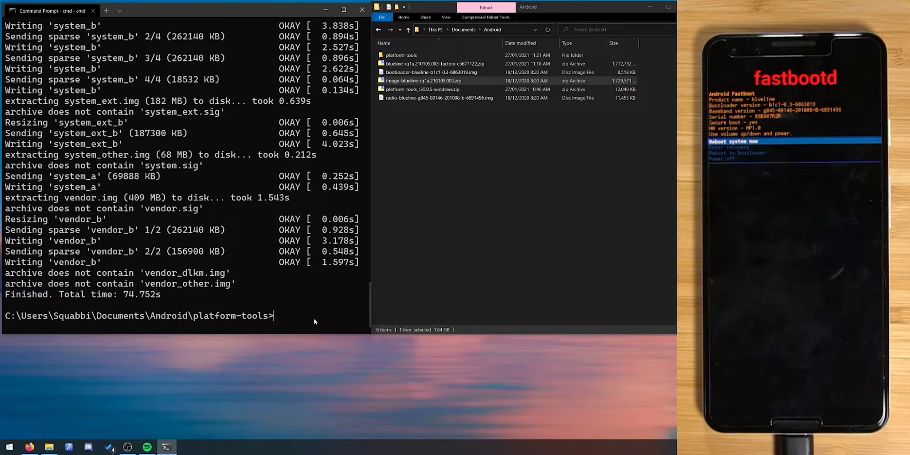
Reboot the Pixel into the bootloader and start the skip-reboot fastboot update with the factory image zip.
{"action": "type", "text": "fastboot reboot bootloader"}
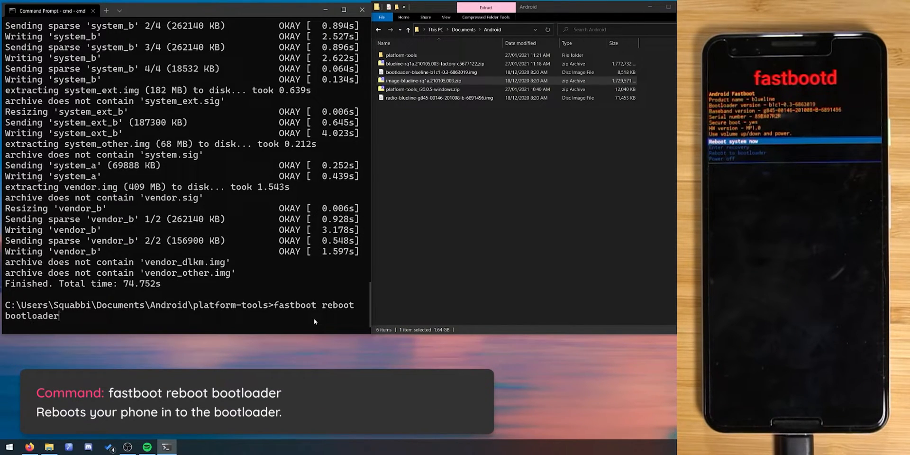
{"action": "key", "text": "enter"}
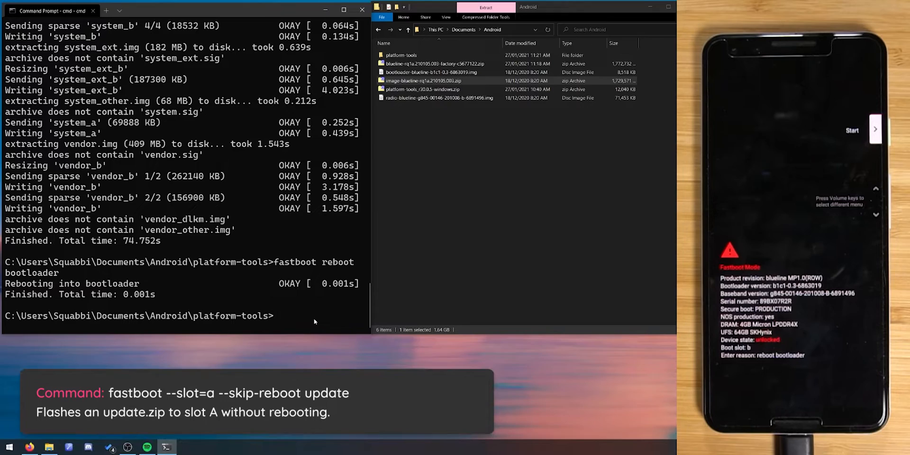
{"action": "type", "text": "fastboot --slot=b --skip-reboot update \"C:\\Users\\Squabbi\\Documents\\Android\\image-blueline-rq1a.210105.003.zip\""}
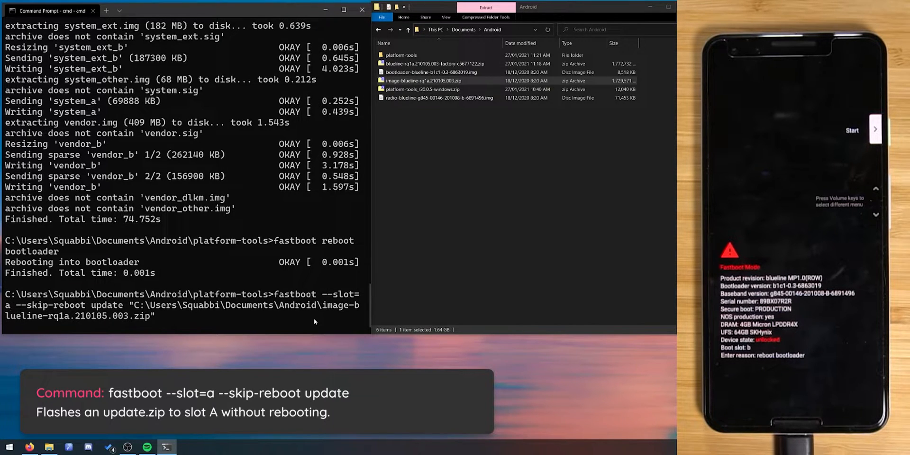
{"action": "key", "text": "Return"}
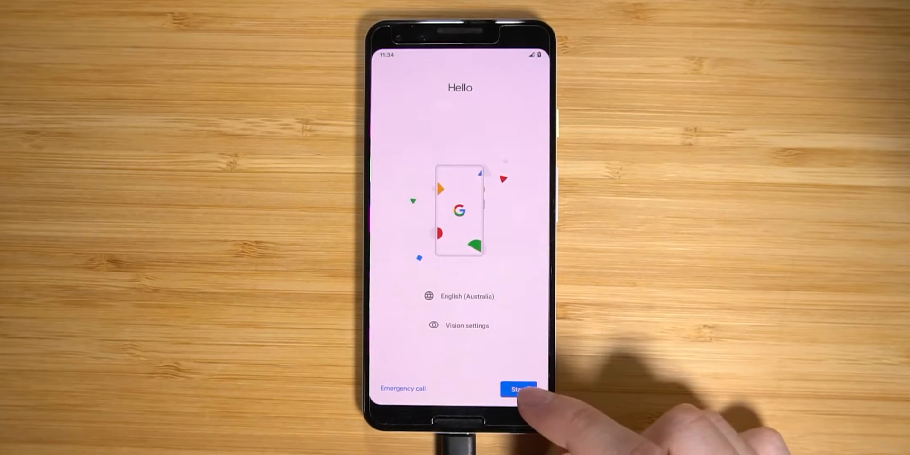
Start setup from the Hello screen and continue offline, then begin typing a fastboot command.
{"action": "left_click", "coordinate": [522, 388]}
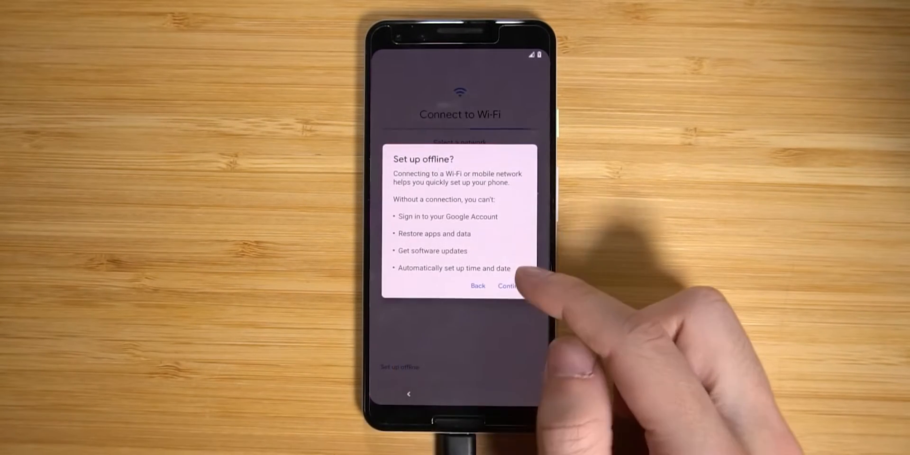
{"action": "left_click", "coordinate": [507, 286]}
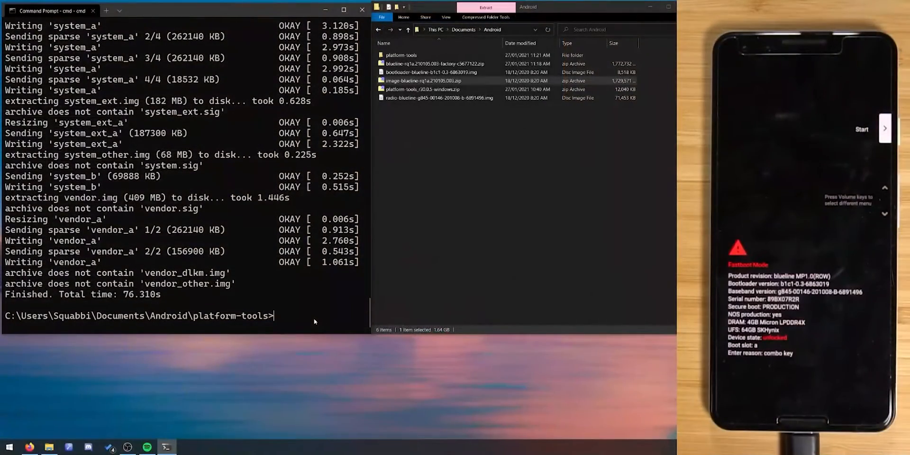
{"action": "type", "text": "fastb"}
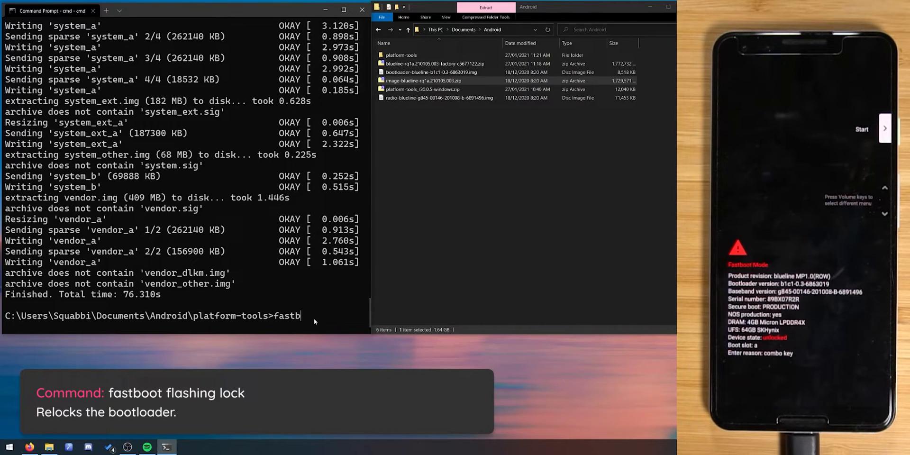